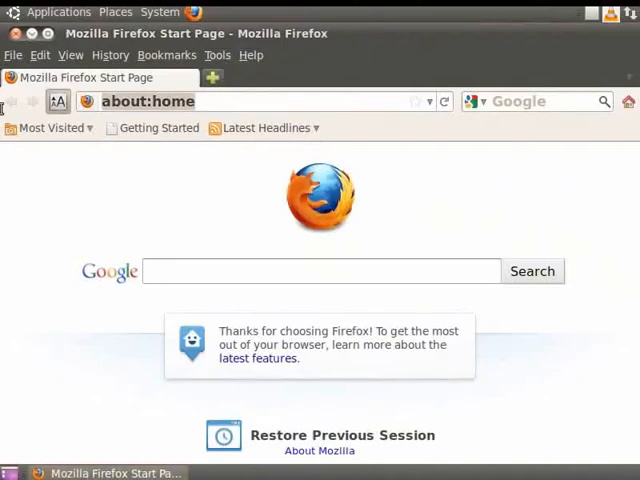
text(www.popuptest.c)
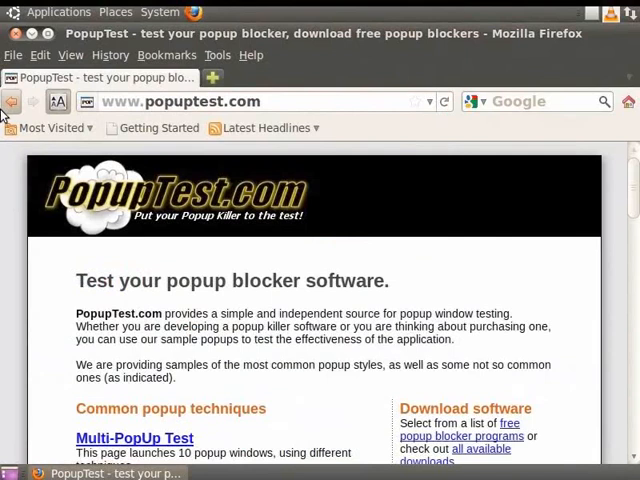
mouse_move(200, 228)
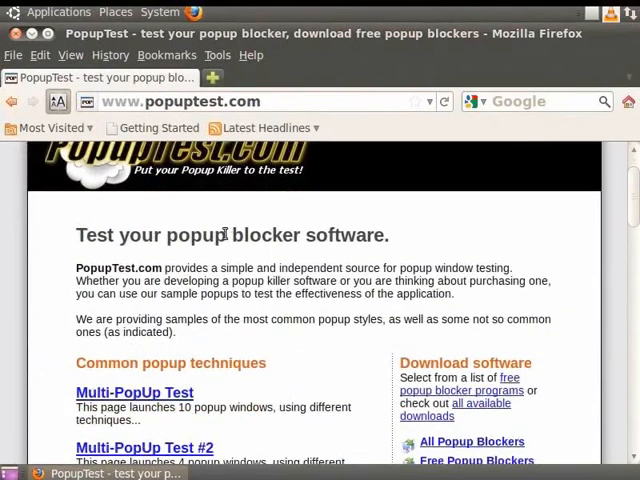
mouse_move(134, 392)
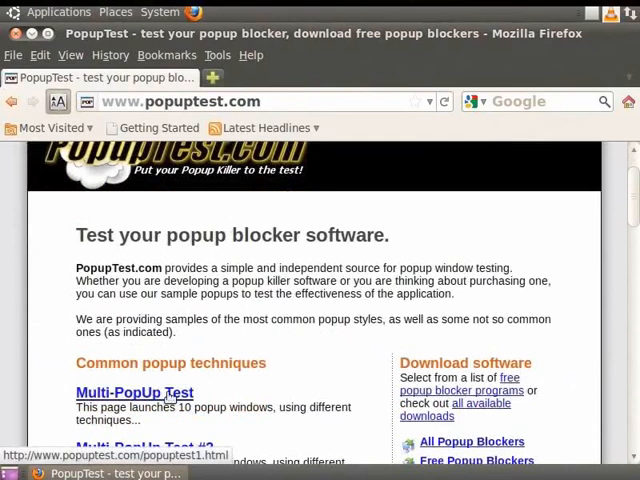
- Launch the Multi-PopUp Test and let its pop-up windows open
click(134, 392)
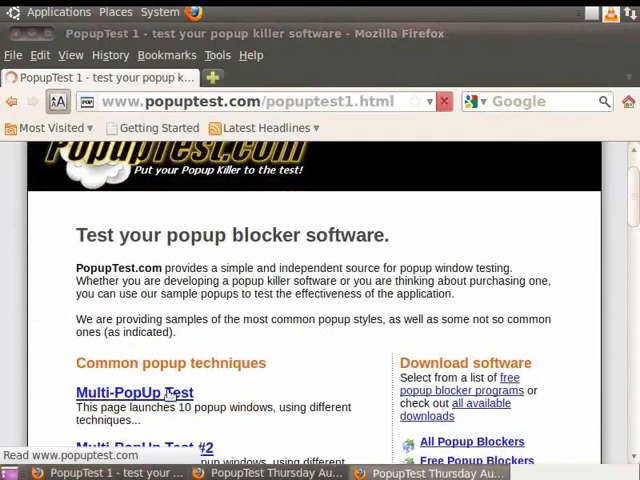
click(134, 392)
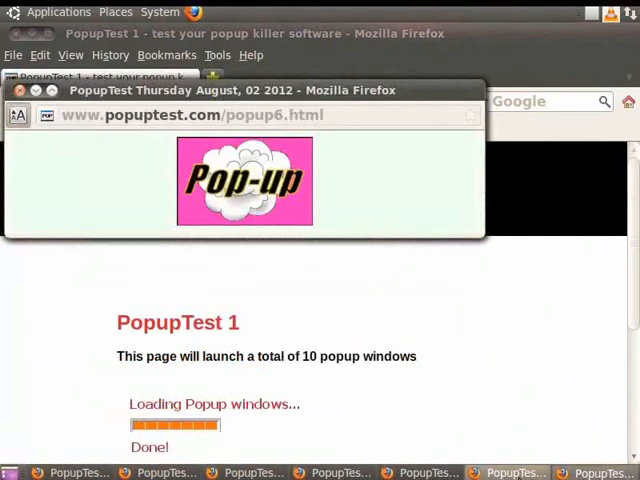
mouse_move(472, 416)
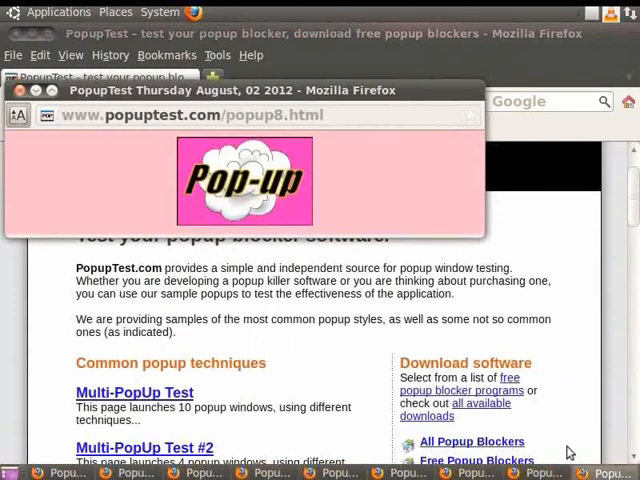
mouse_move(568, 444)
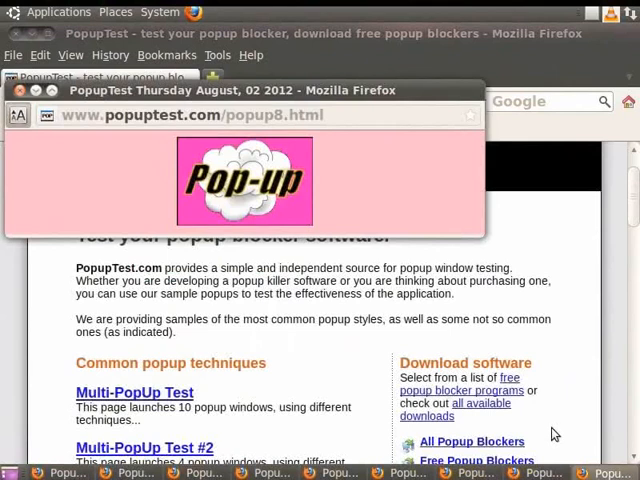
- In Edit > Preferences > Content, tick Block pop-up windows
click(40, 56)
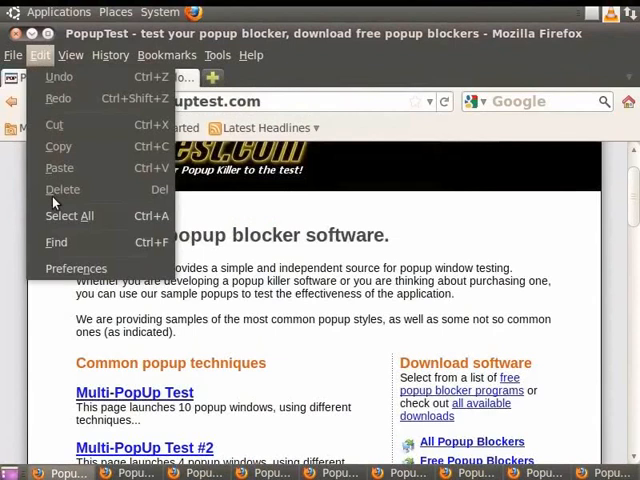
click(76, 268)
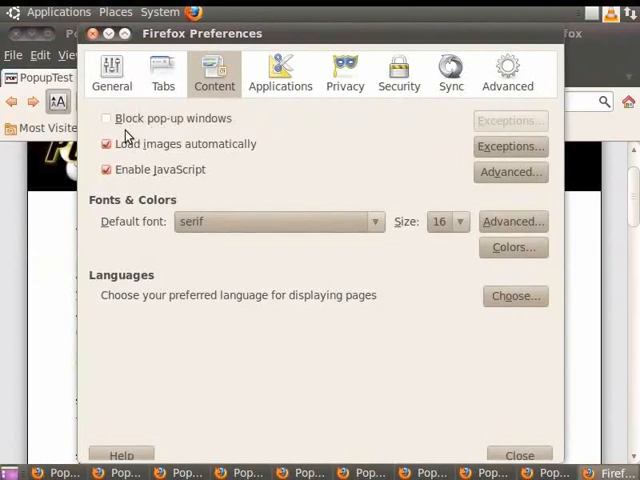
click(106, 118)
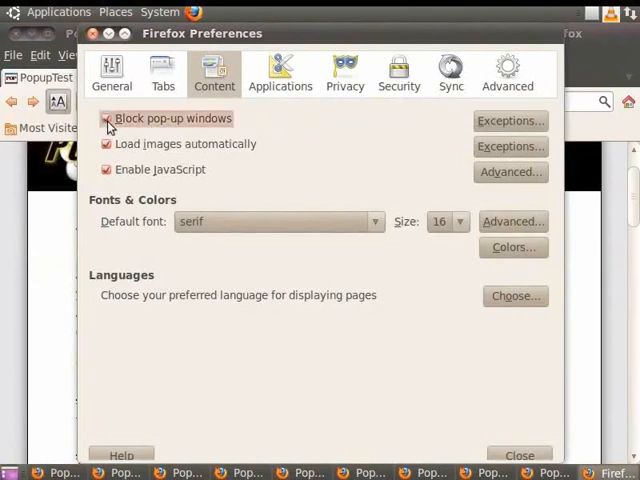
click(106, 118)
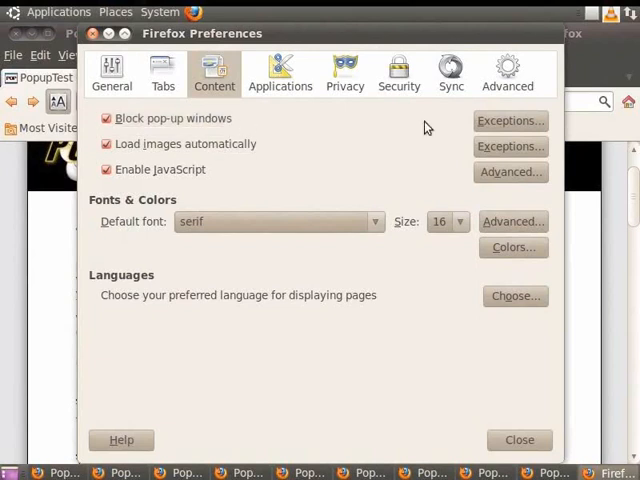
click(510, 120)
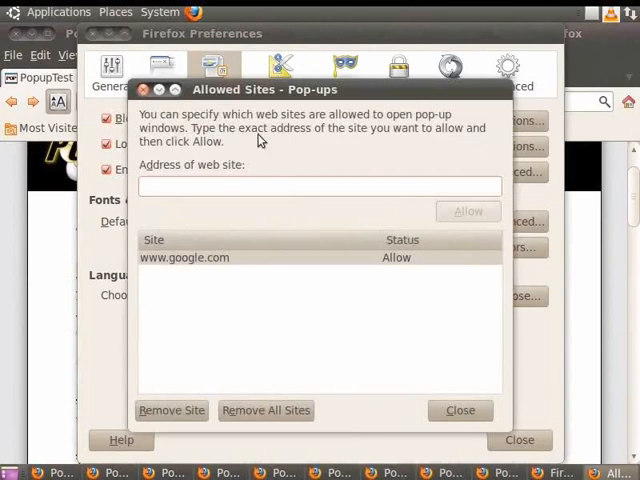
mouse_move(308, 158)
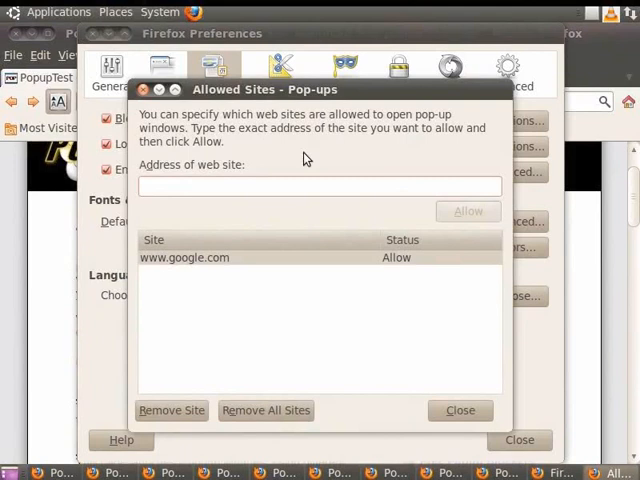
text(www.google.com)
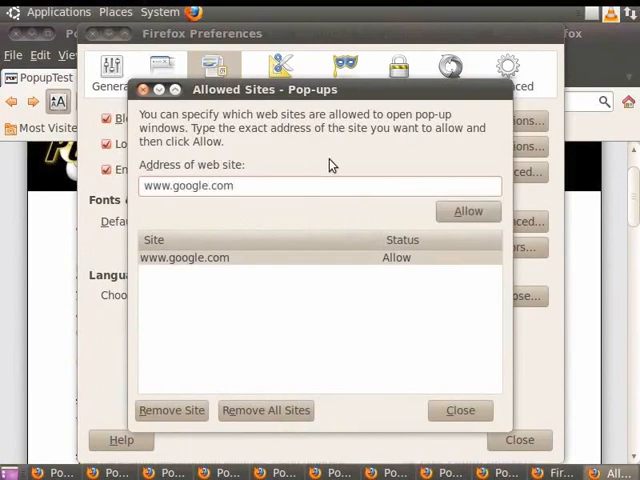
click(468, 210)
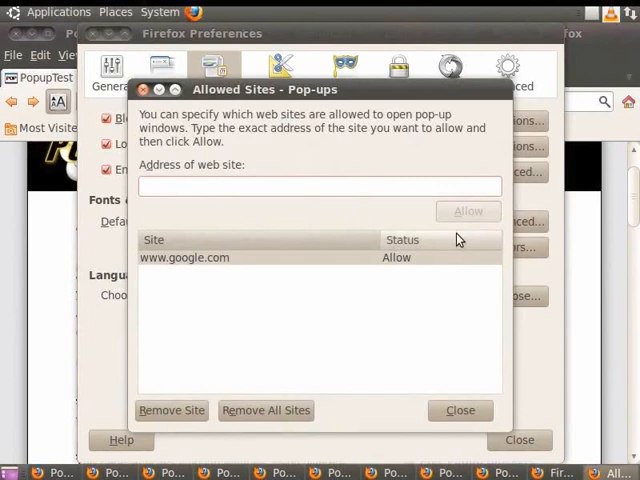
click(460, 410)
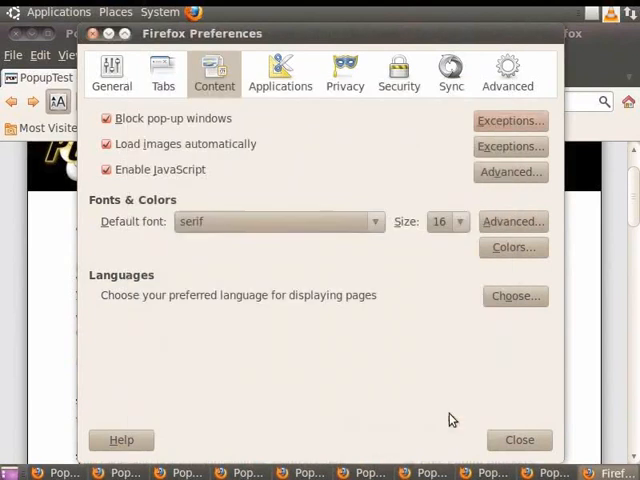
mouse_move(476, 432)
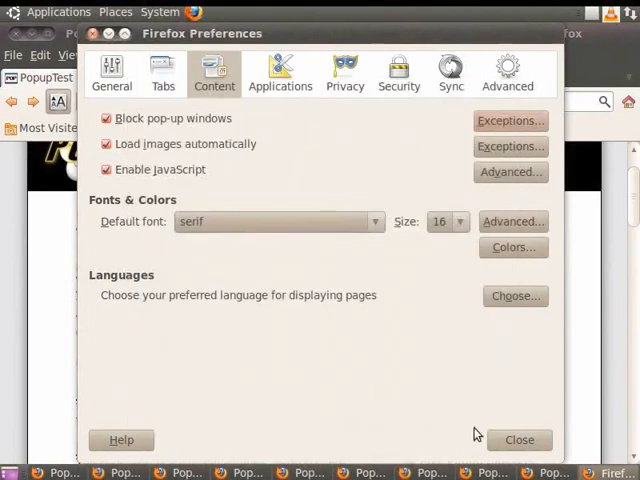
- Close Preferences and rerun the Multi-PopUp Test, now showing 4 pop-ups blocked
click(520, 440)
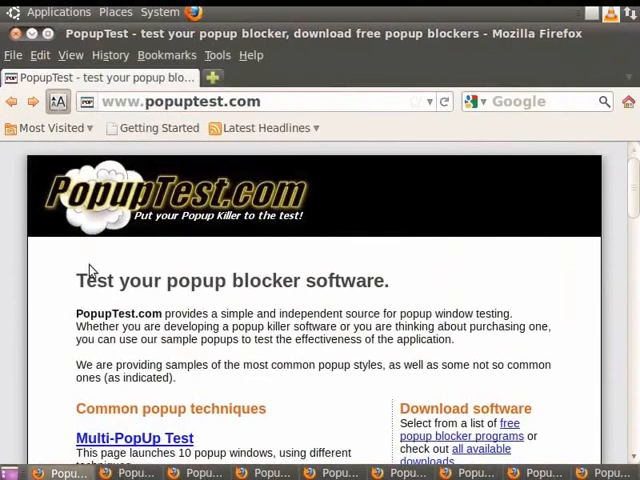
click(136, 438)
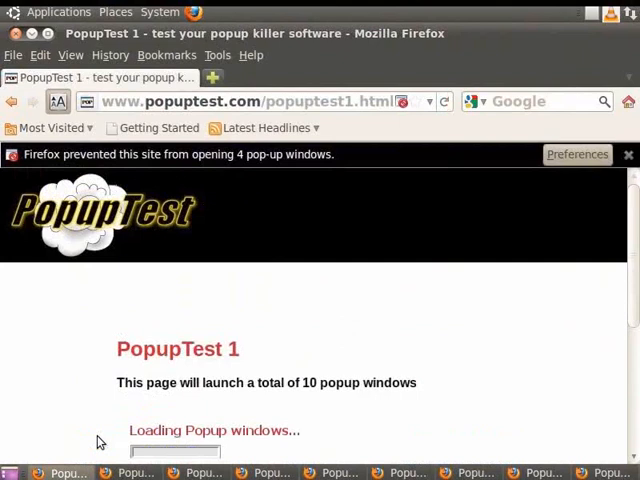
scroll(down, 3)
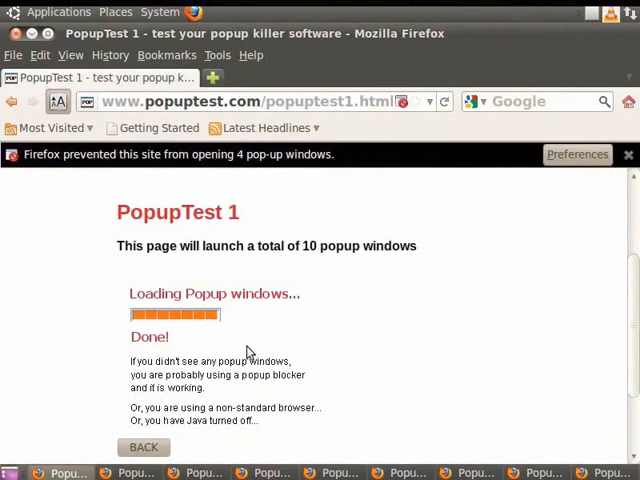
- Revisit Preferences > Content with pop-up blocking still on, then close it
click(40, 56)
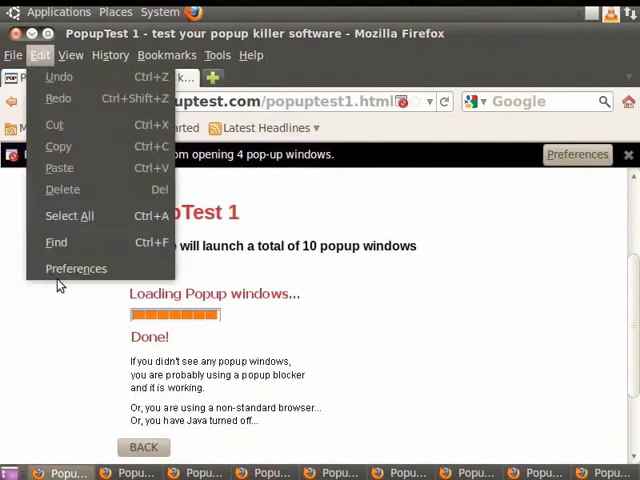
click(76, 268)
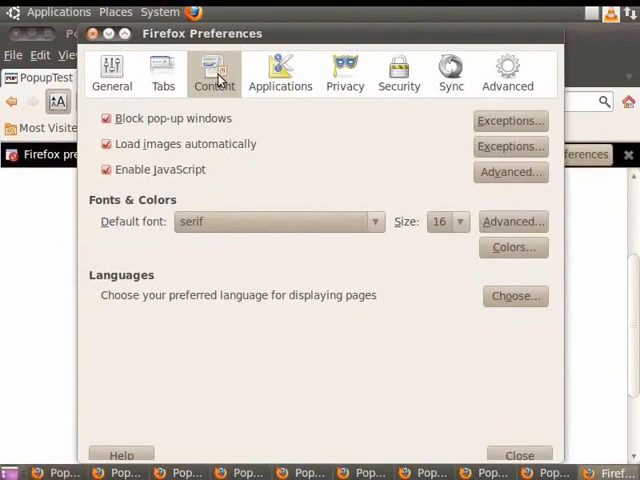
mouse_move(200, 96)
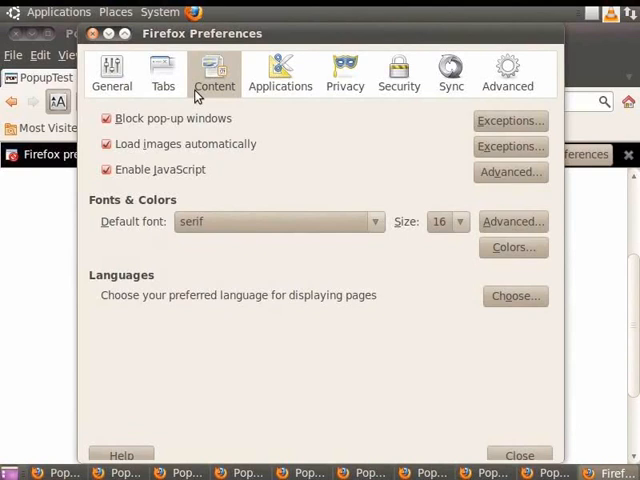
click(106, 144)
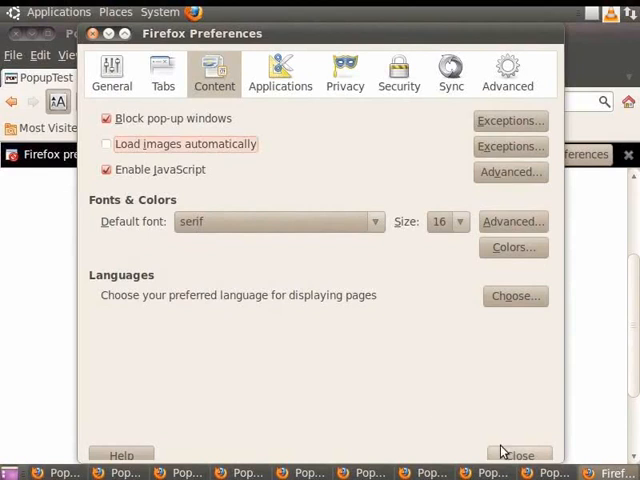
click(520, 456)
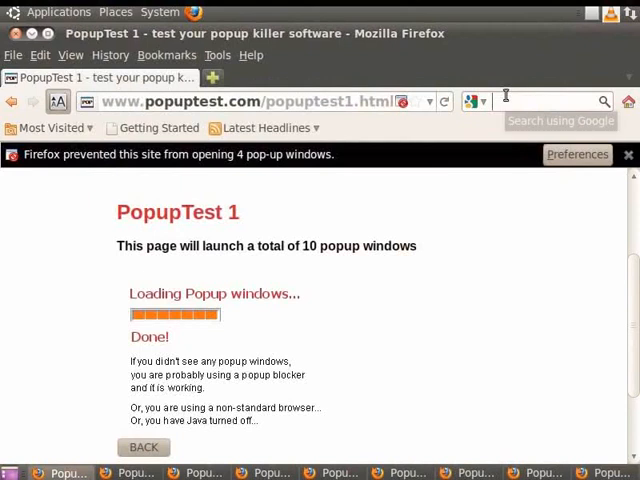
- Search Google Images for Flowers and open the orange lily result from Wikipedia
text(Flowers)
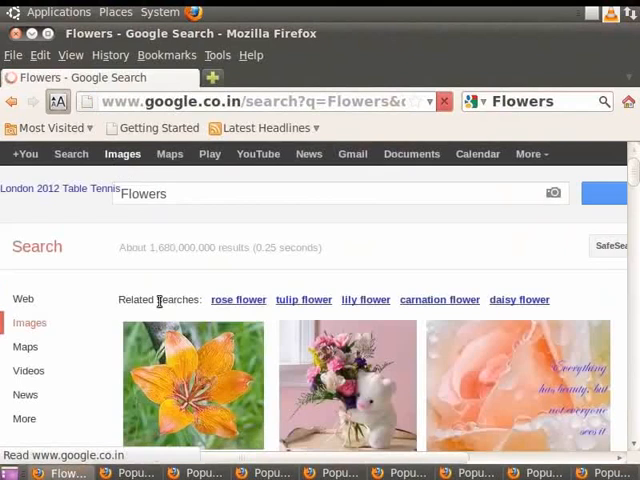
click(196, 384)
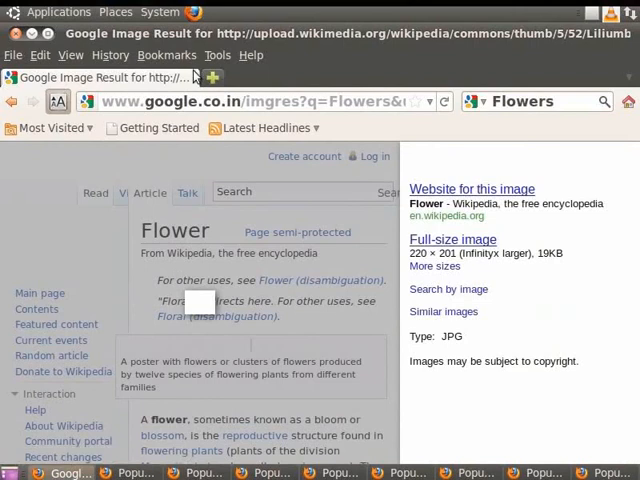
mouse_move(292, 80)
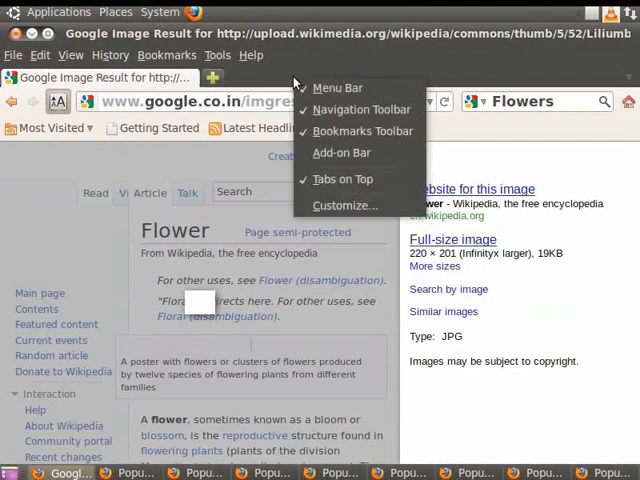
- Right-click an empty toolbar area to show the toolbar context menu
click(338, 88)
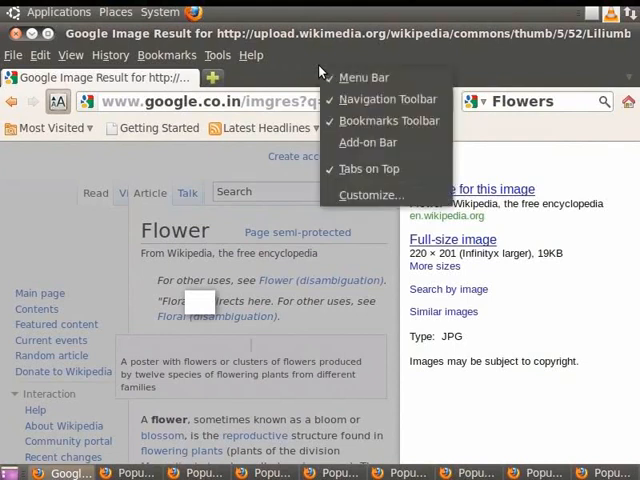
mouse_move(368, 168)
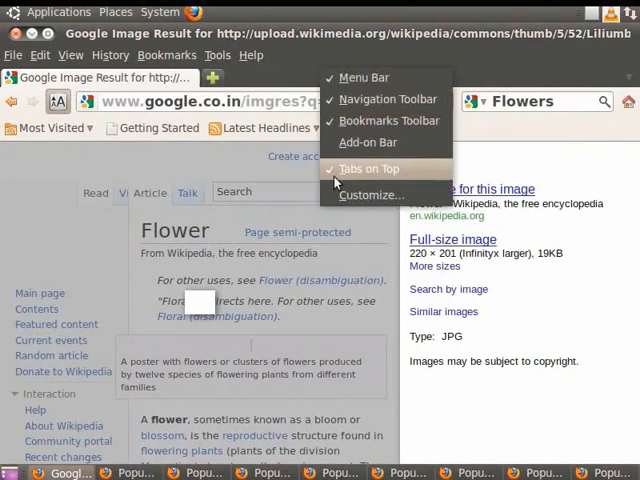
- Through Customize…, add the Print icon to the navigation toolbar and confirm with Done
click(372, 196)
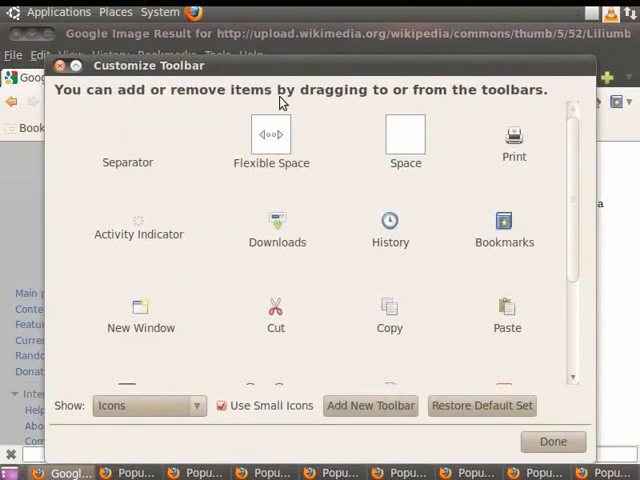
mouse_move(464, 164)
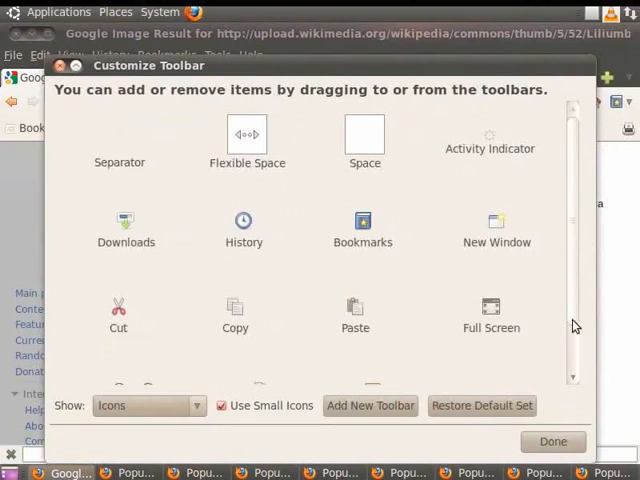
click(552, 440)
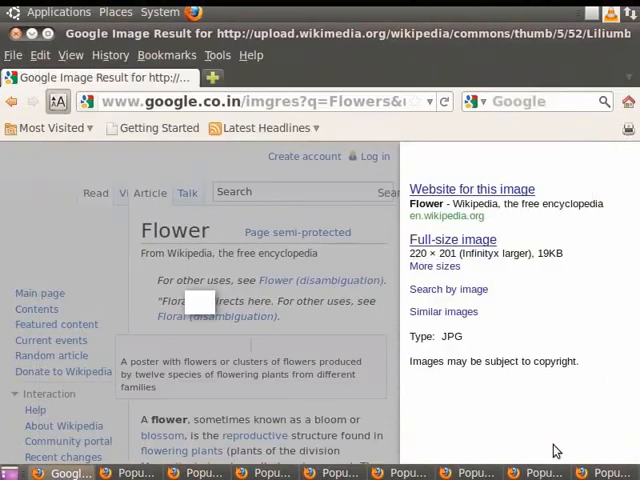
mouse_move(628, 128)
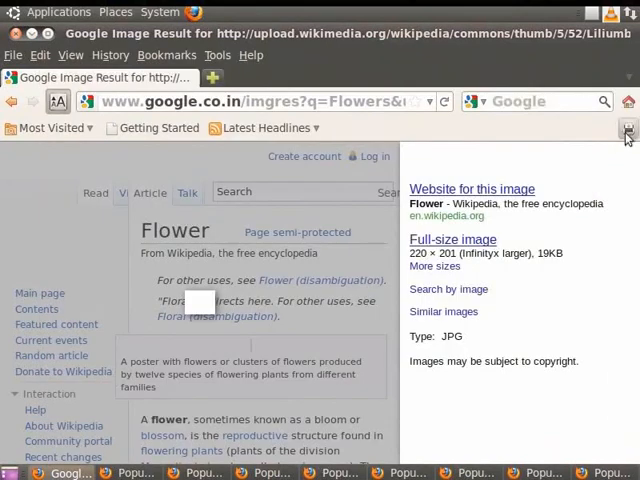
- Use the new toolbar Print button to bring up the Print dialog with Print to File
click(628, 130)
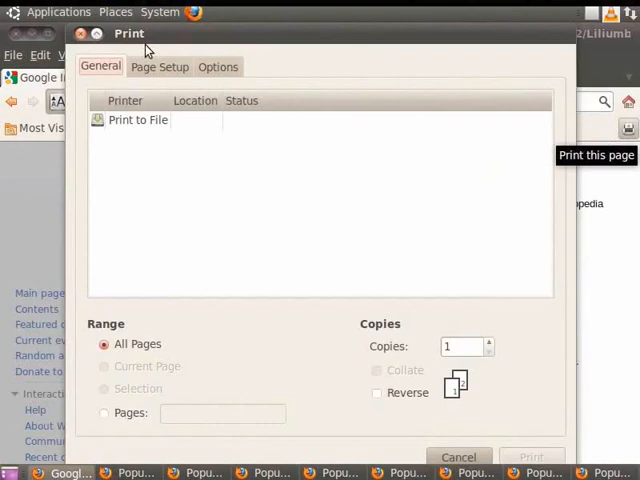
mouse_move(374, 382)
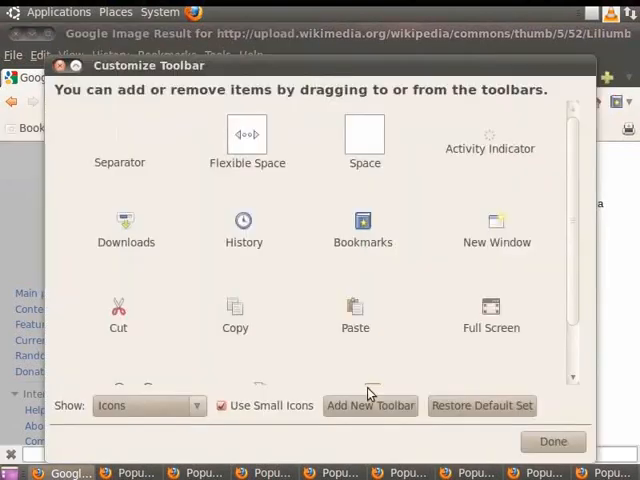
- Start a new toolbar named 'Sample Toolbar', then cancel so it is not created
click(370, 404)
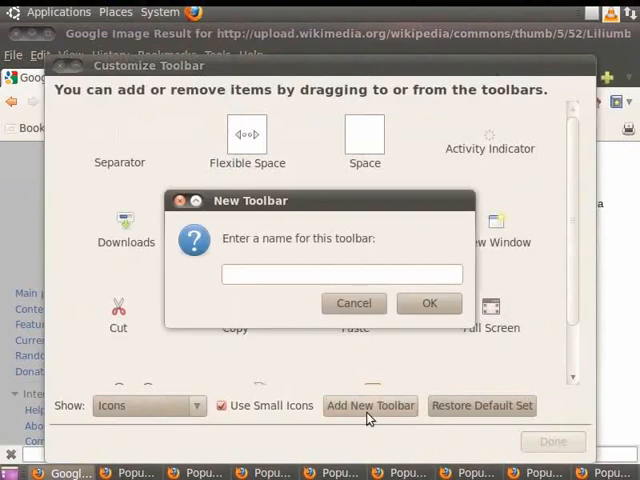
mouse_move(286, 304)
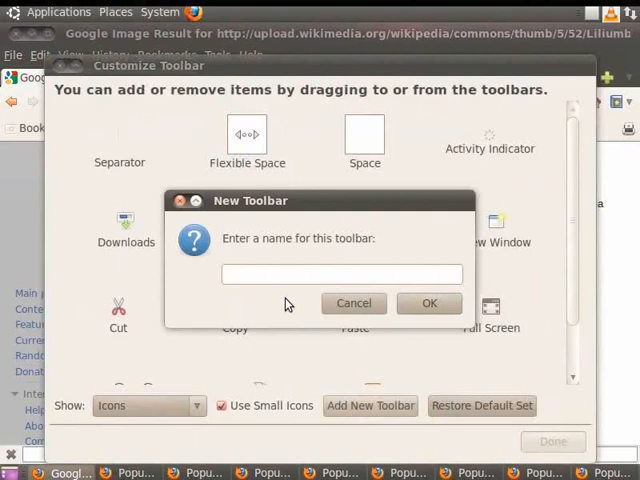
text(Sample T)
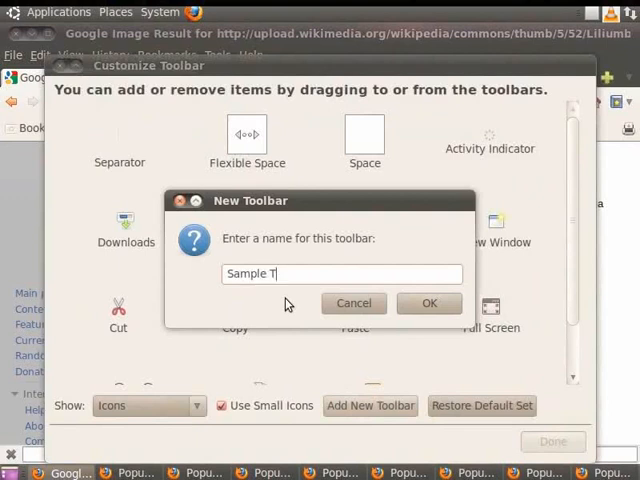
text(oolbar)
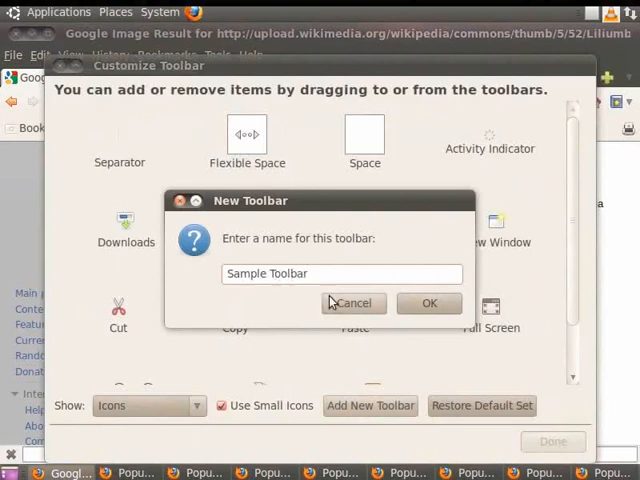
click(352, 304)
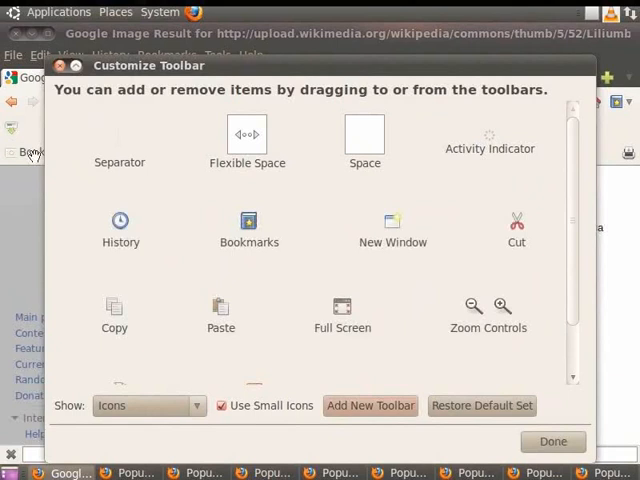
mouse_move(284, 304)
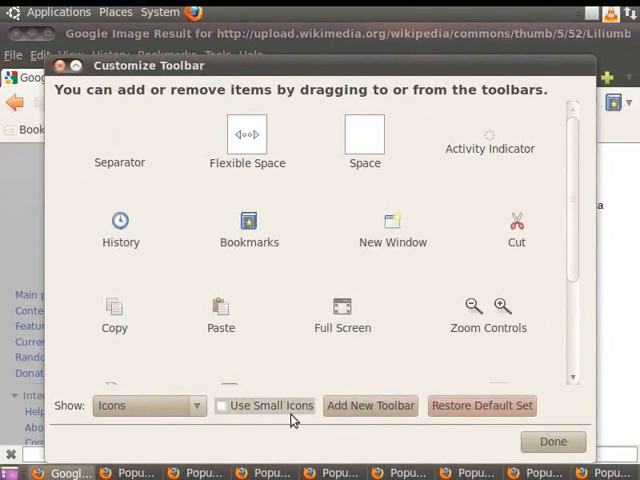
- Enable Use Small Icons and close the Customize Toolbar dialog with Done
click(220, 404)
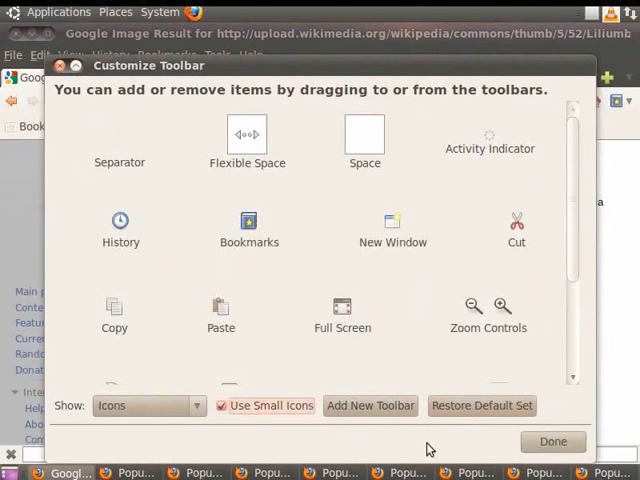
click(552, 440)
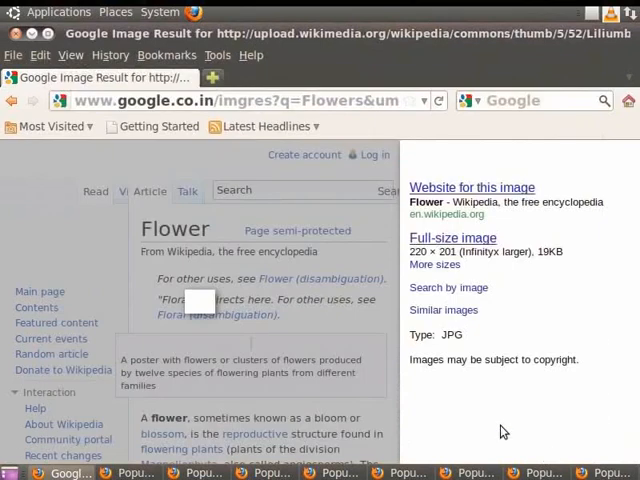
mouse_move(464, 410)
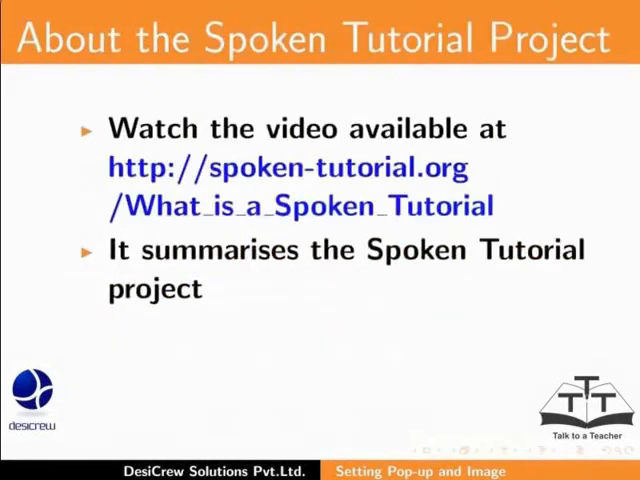
- Advance from the Spoken Tutorial Project slide to the Acknowledgements slide
key(right)
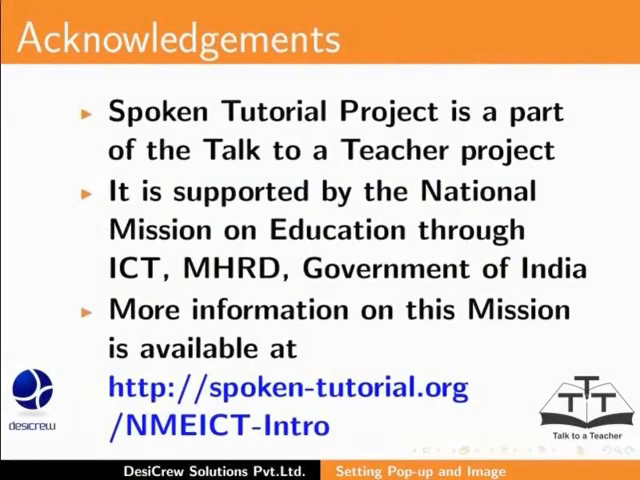